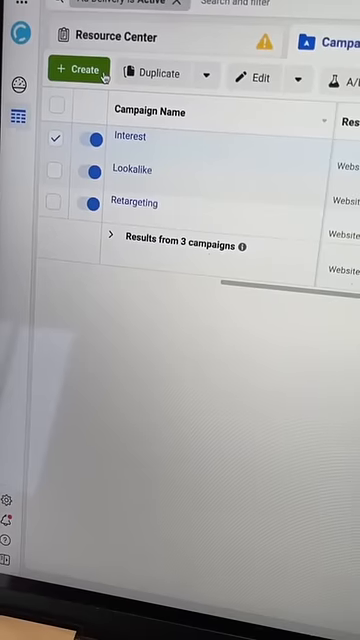
Create a new Interest campaign ad set with US audience, one interest, automatic placements and conversion optimization
{"action": "left_click", "coordinate": [76, 70]}
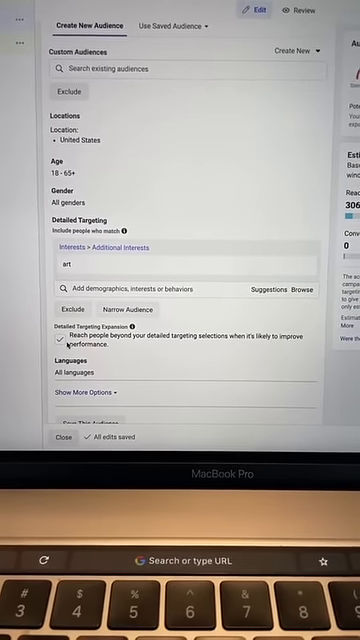
{"action": "scroll", "scroll_direction": "down", "scroll_amount": 3}
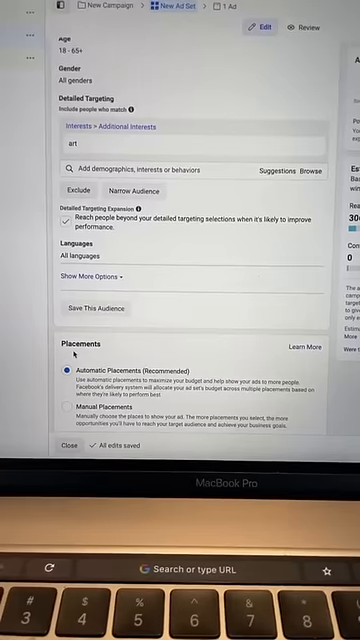
{"action": "scroll", "scroll_direction": "down", "scroll_amount": 3}
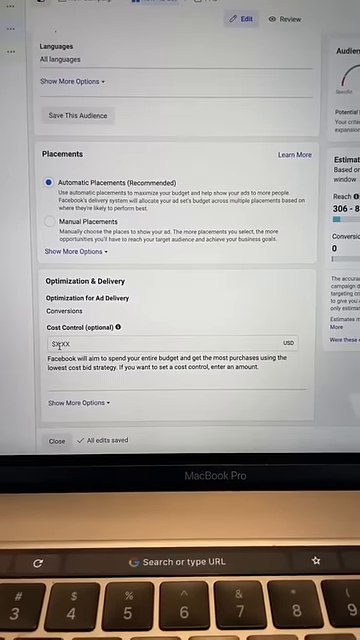